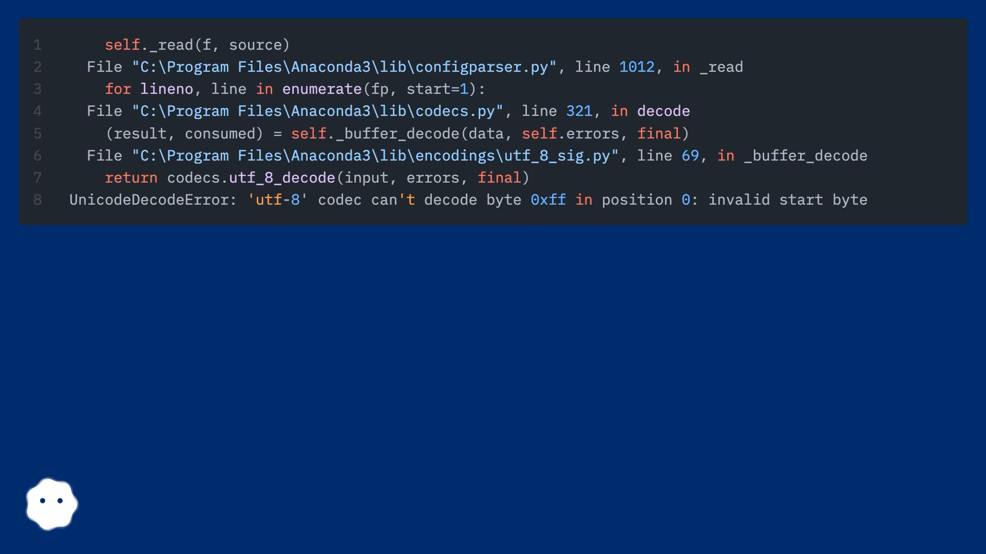
scroll(down, 3)
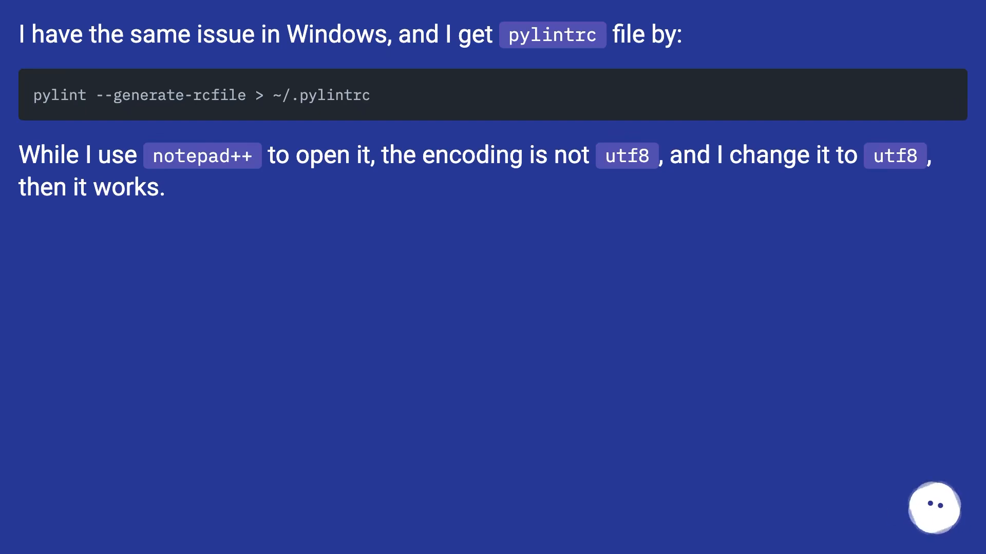
scroll(down, 3)
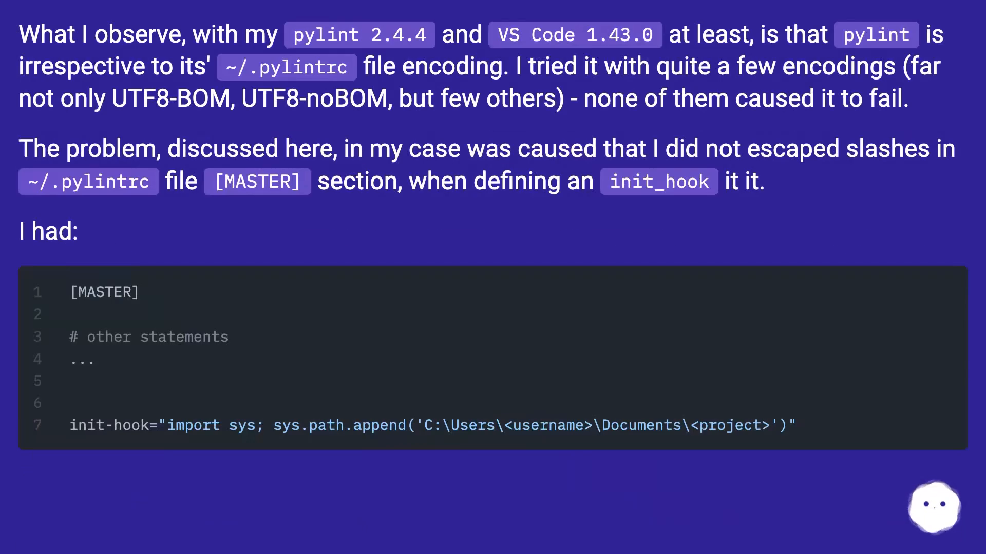